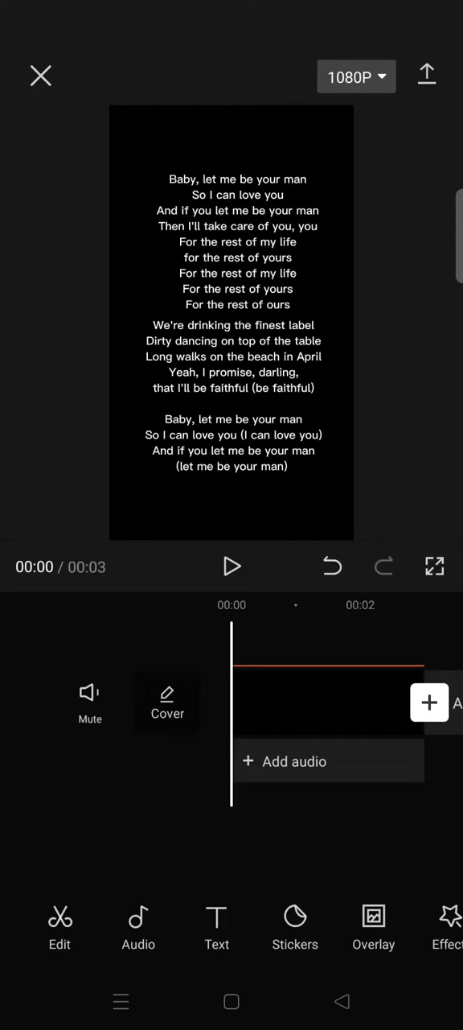
Step: Close the black-background lyrics project and return to the local projects list
{"action": "left_click", "coordinate": [216, 926]}
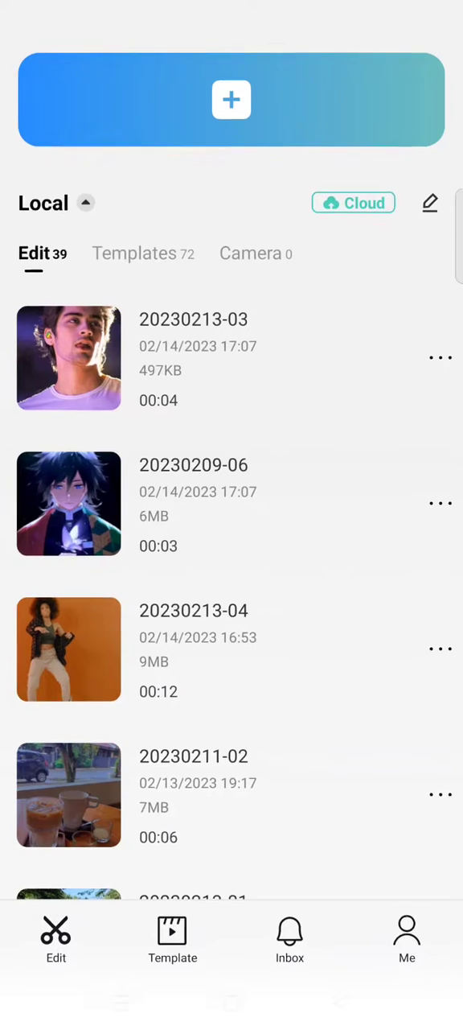
Step: Add the white-on-black lyrics image as an overlay layer in the portrait photo project
{"action": "left_click", "coordinate": [69, 358]}
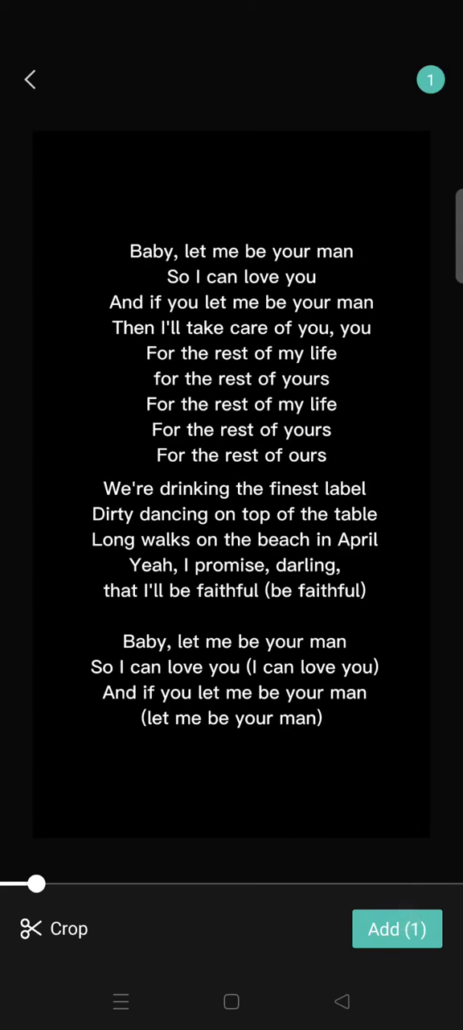
{"action": "left_click", "coordinate": [398, 929]}
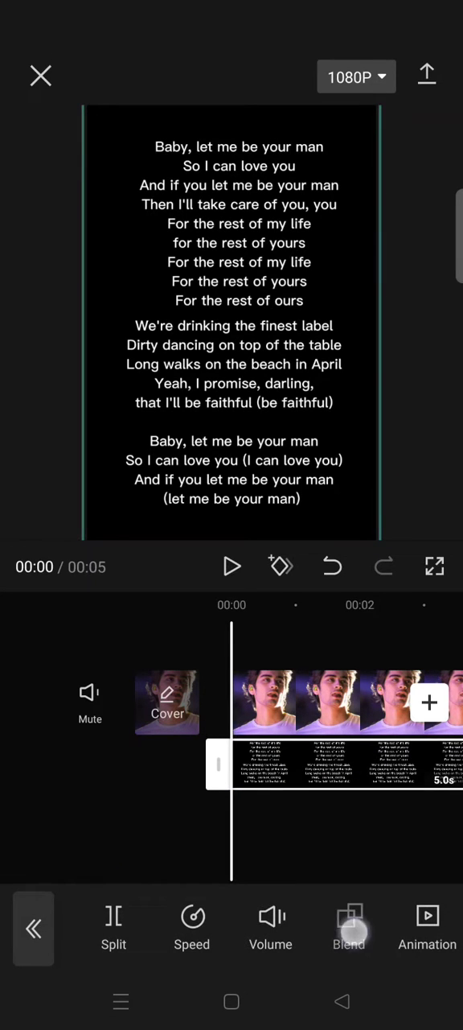
Step: Set the lyrics overlay's blend mode to Lighten so white lyrics show over the portrait
{"action": "left_click", "coordinate": [349, 916]}
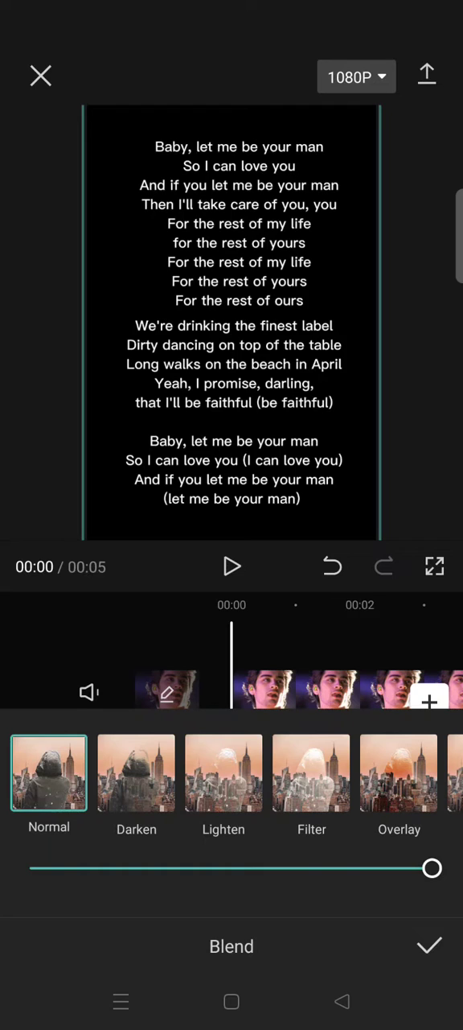
{"action": "left_click", "coordinate": [224, 773]}
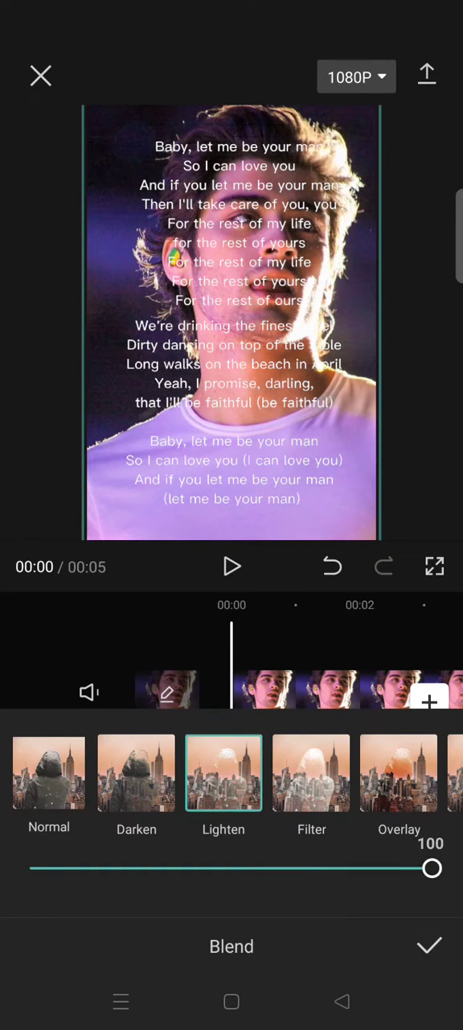
{"action": "left_click", "coordinate": [430, 947]}
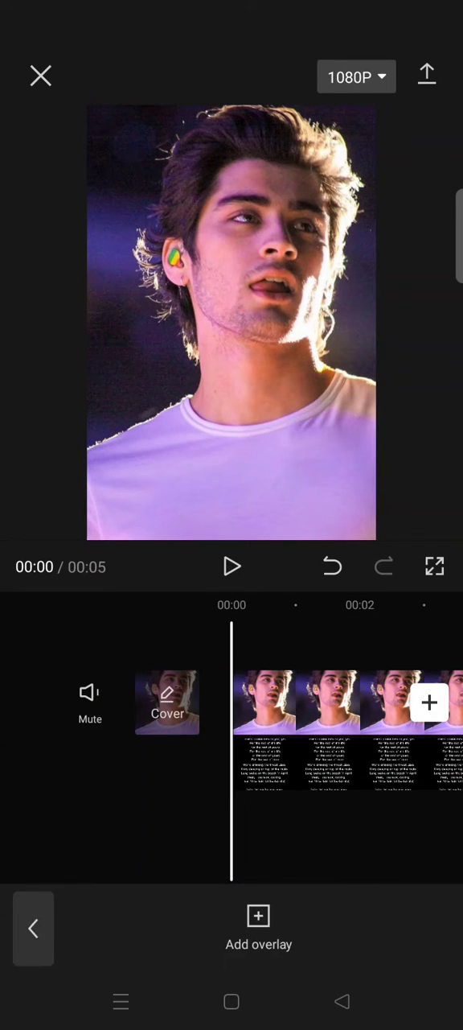
Step: Preview playback to check the keyframed lyrics scrolling upward over the portrait
{"action": "left_click", "coordinate": [231, 567]}
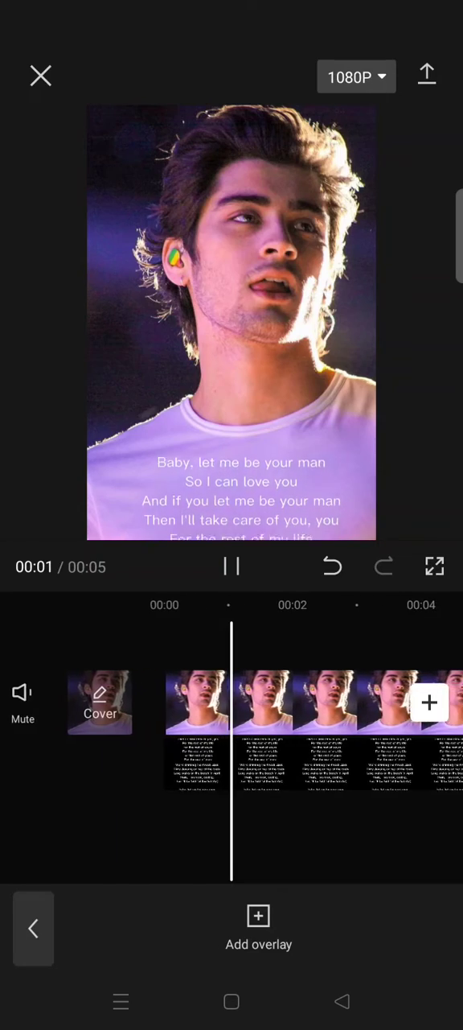